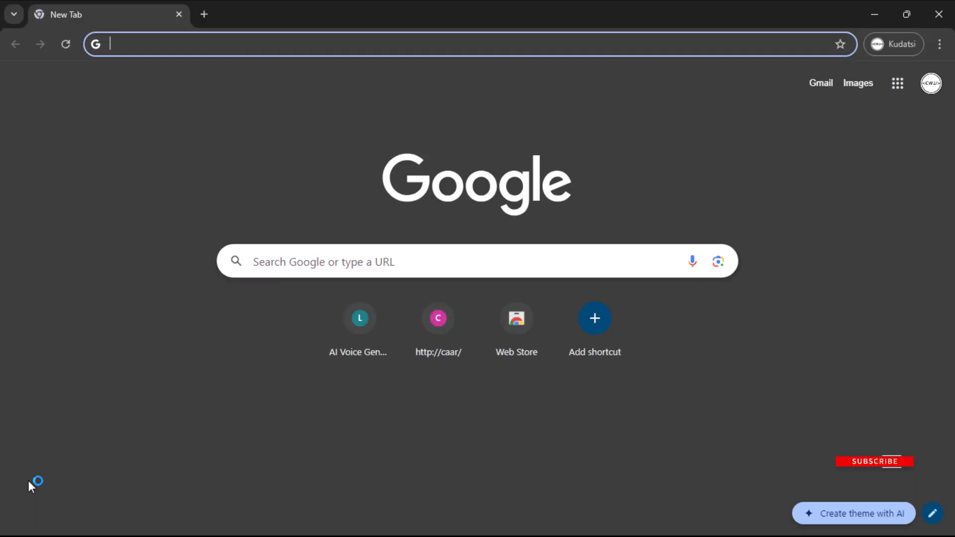
- Search Google for 'pdanet' and go to the official PdaNet+ download page
{"action": "type", "text": "pdanet"}
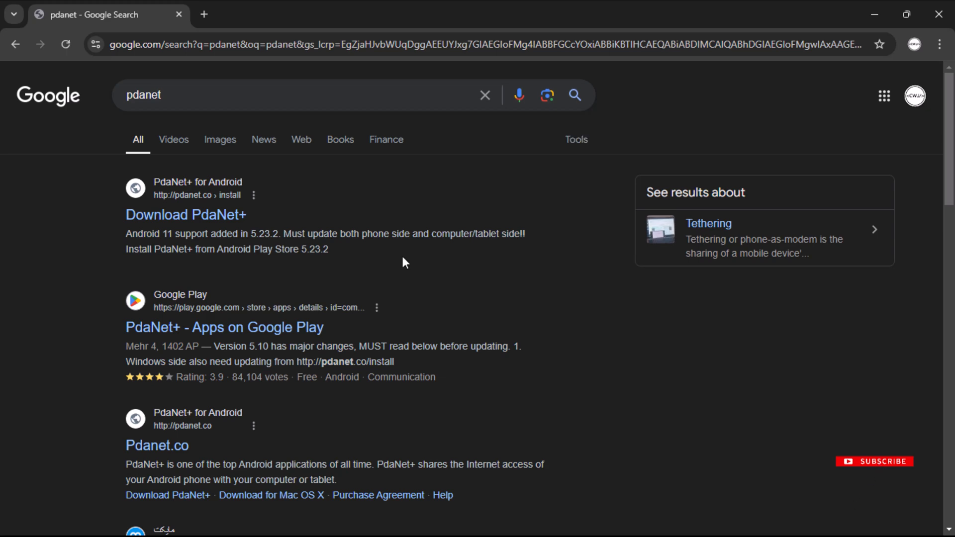
{"action": "left_click", "coordinate": [185, 215]}
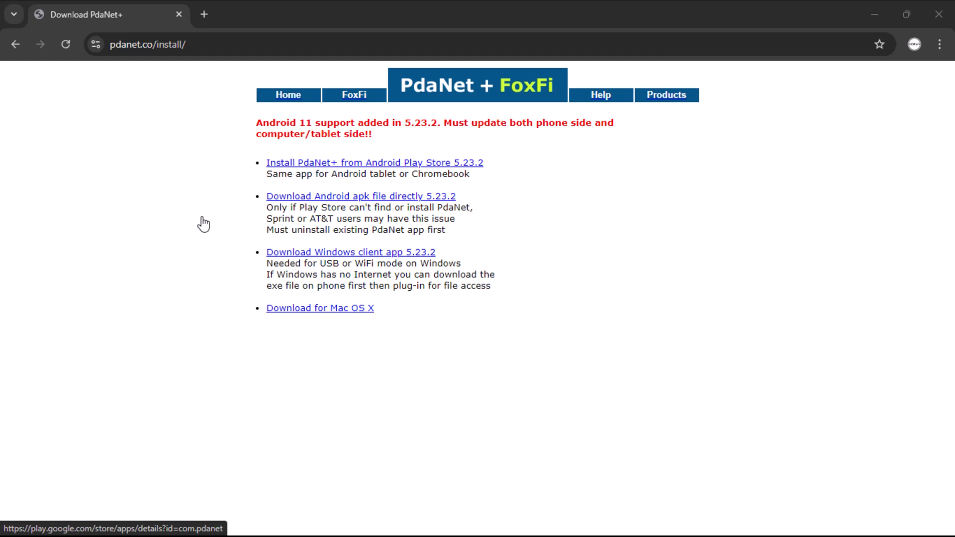
{"action": "mouse_move", "coordinate": [360, 196]}
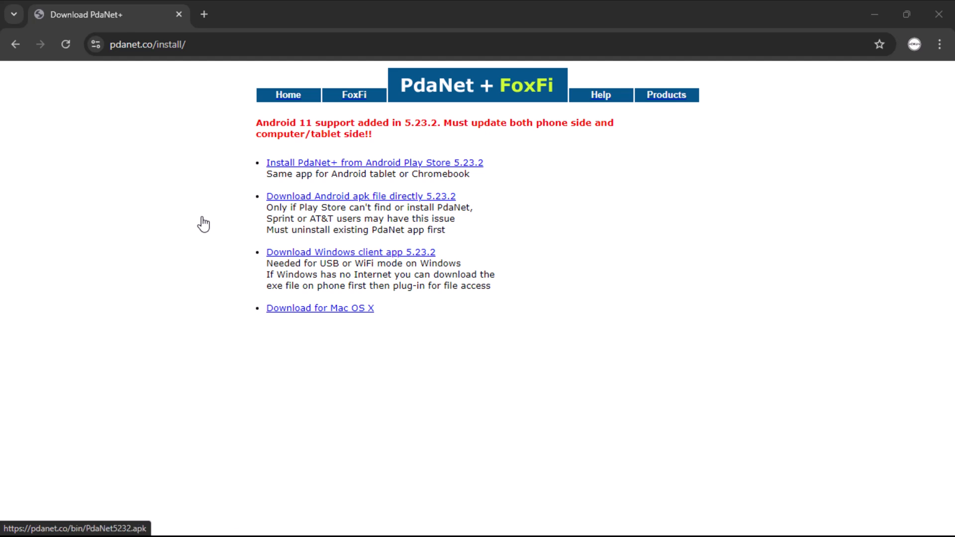
{"action": "mouse_move", "coordinate": [203, 217]}
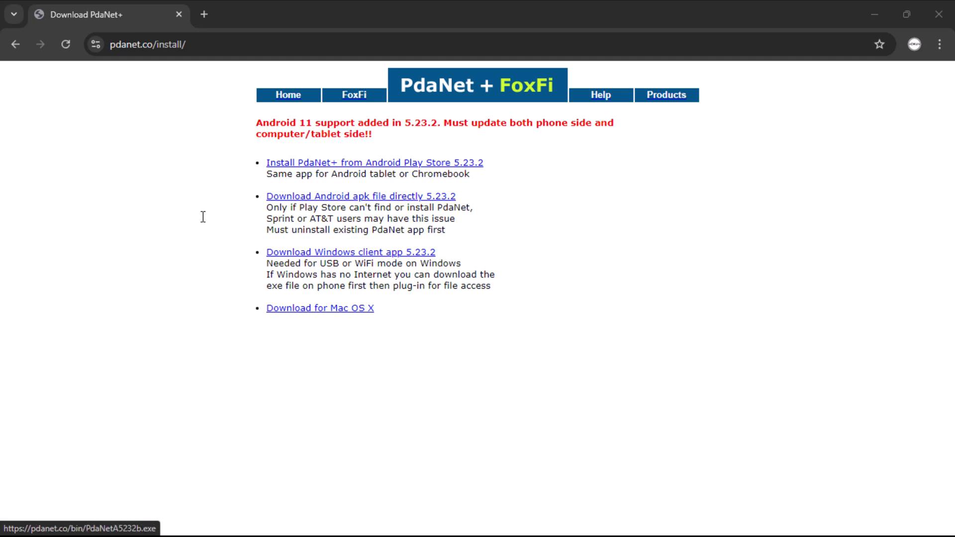
{"action": "mouse_move", "coordinate": [355, 261]}
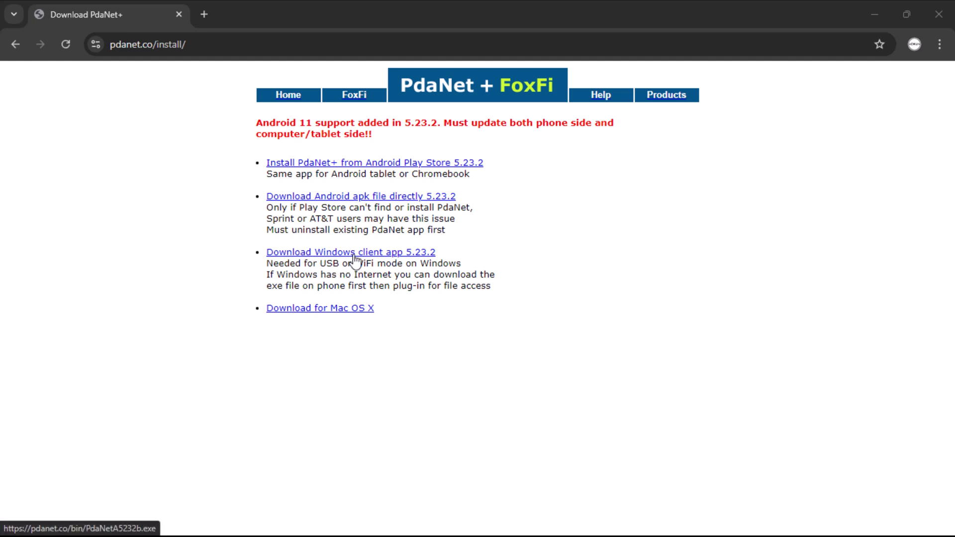
{"action": "mouse_move", "coordinate": [319, 307]}
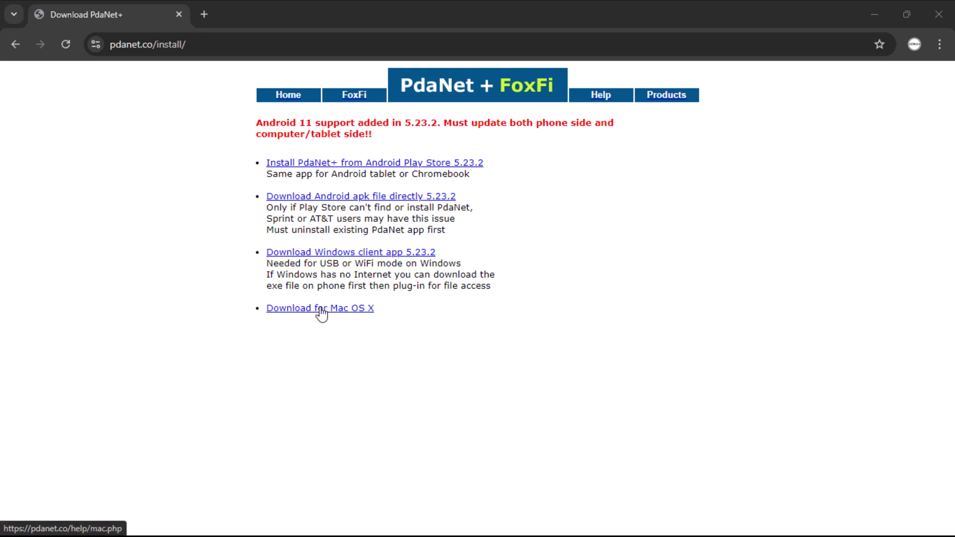
{"action": "mouse_move", "coordinate": [329, 256]}
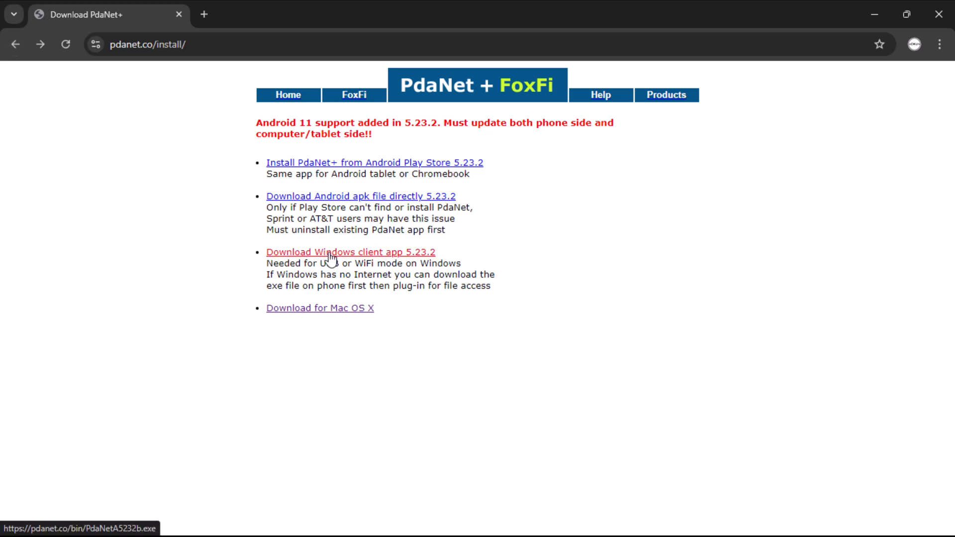
- Download the Windows client 5.23.2 installer PdaNetA5232b.exe (3.9 MB)
{"action": "left_click", "coordinate": [350, 251]}
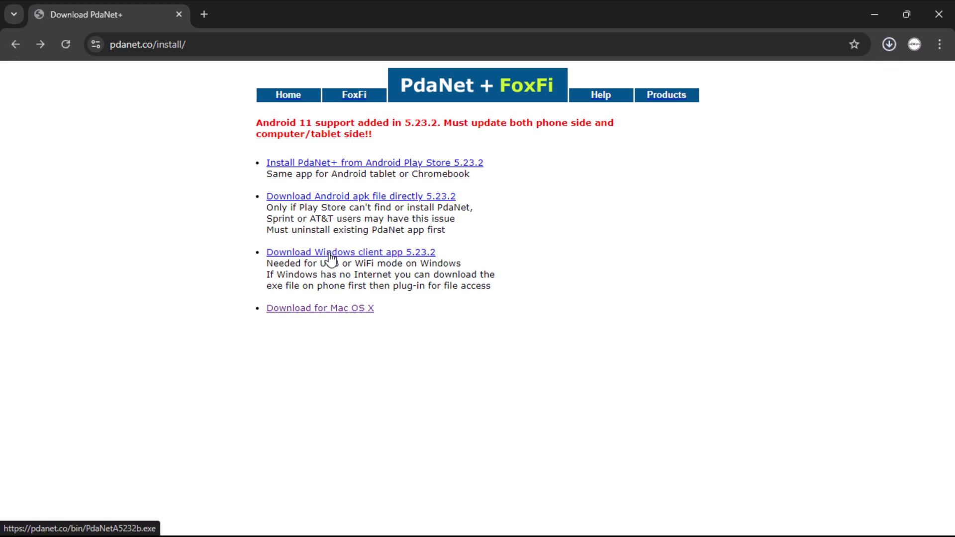
{"action": "left_click", "coordinate": [889, 43]}
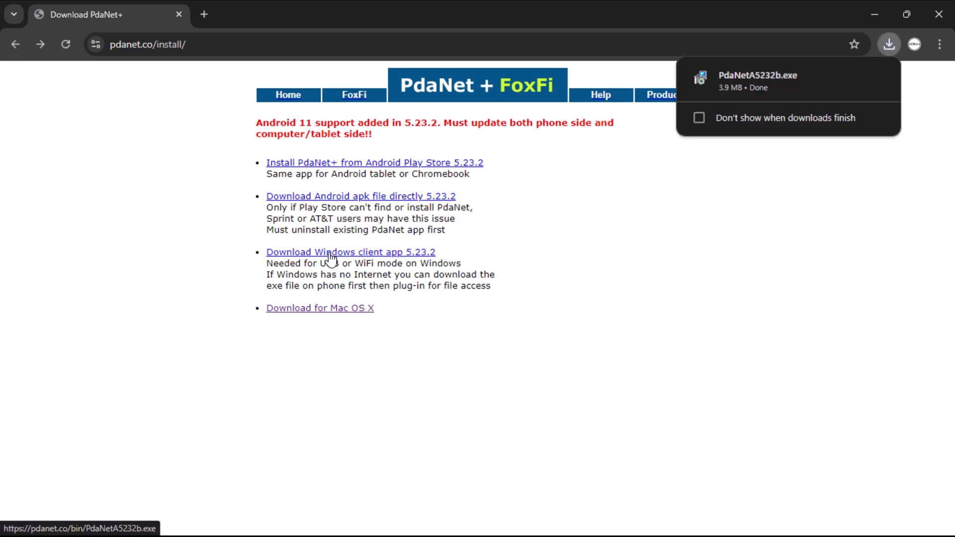
{"action": "left_click", "coordinate": [889, 44]}
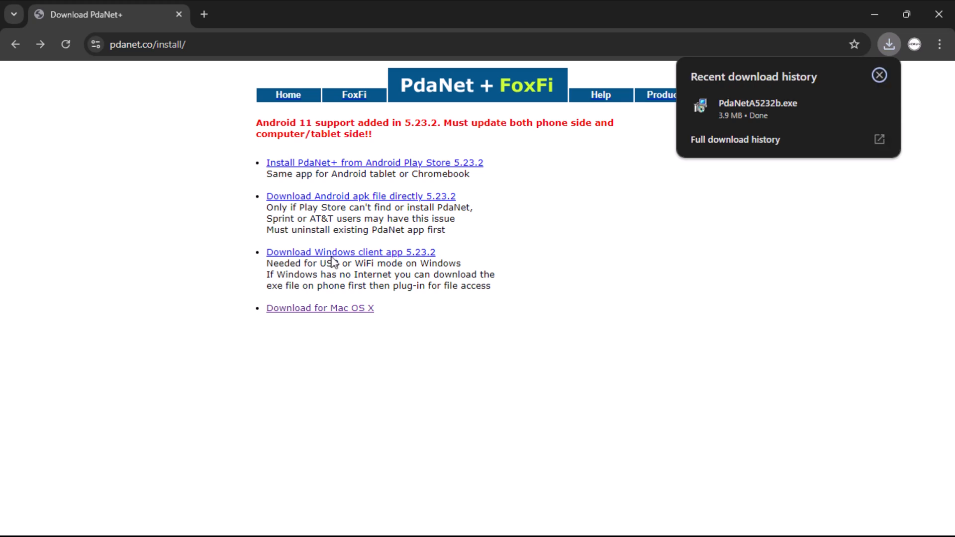
{"action": "mouse_move", "coordinate": [746, 108]}
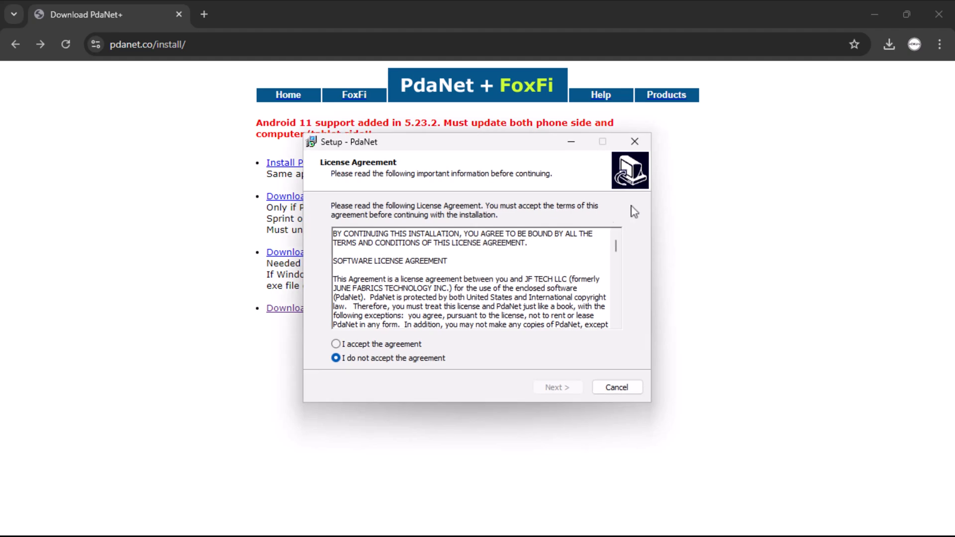
- Accept the license and keep the 'PdaNet for Android' Start Menu folder
{"action": "left_click", "coordinate": [335, 343]}
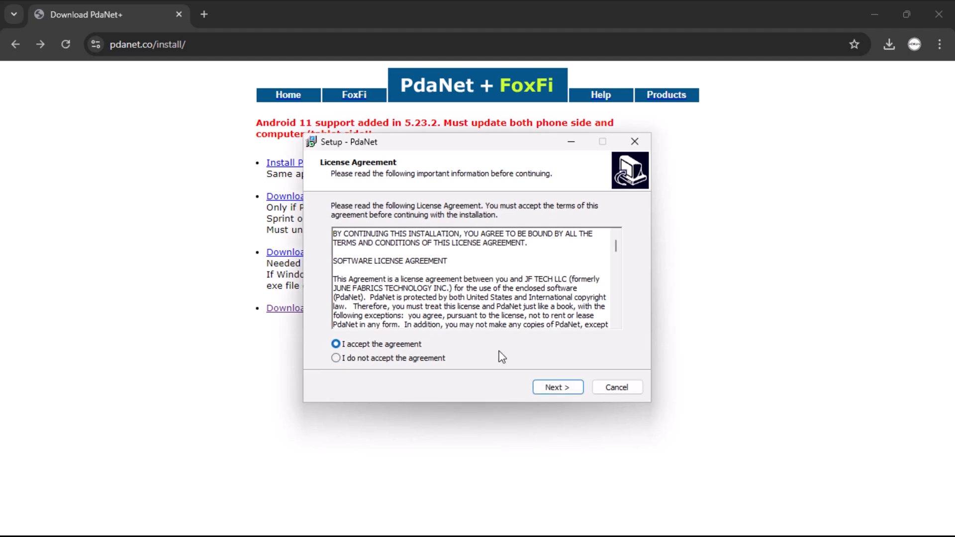
{"action": "left_click", "coordinate": [557, 387]}
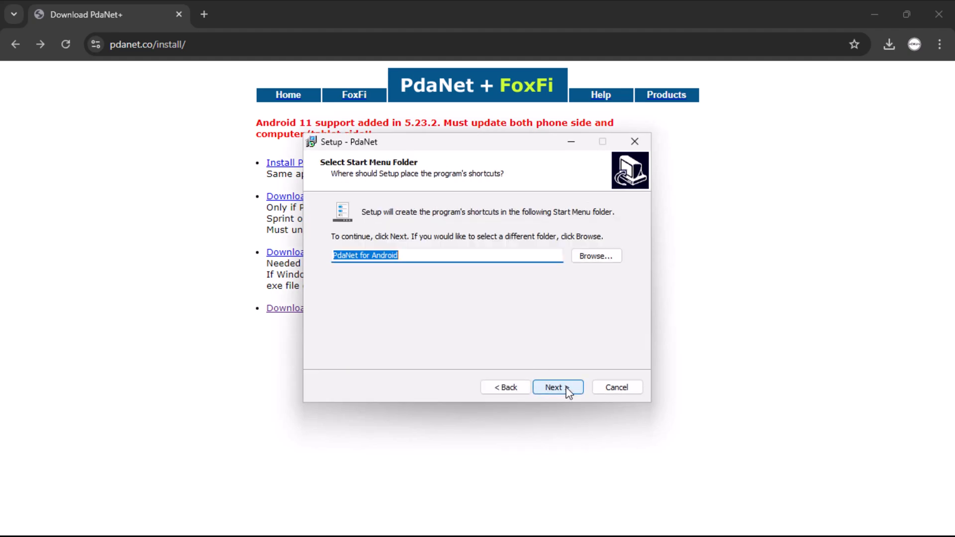
{"action": "left_click", "coordinate": [557, 387]}
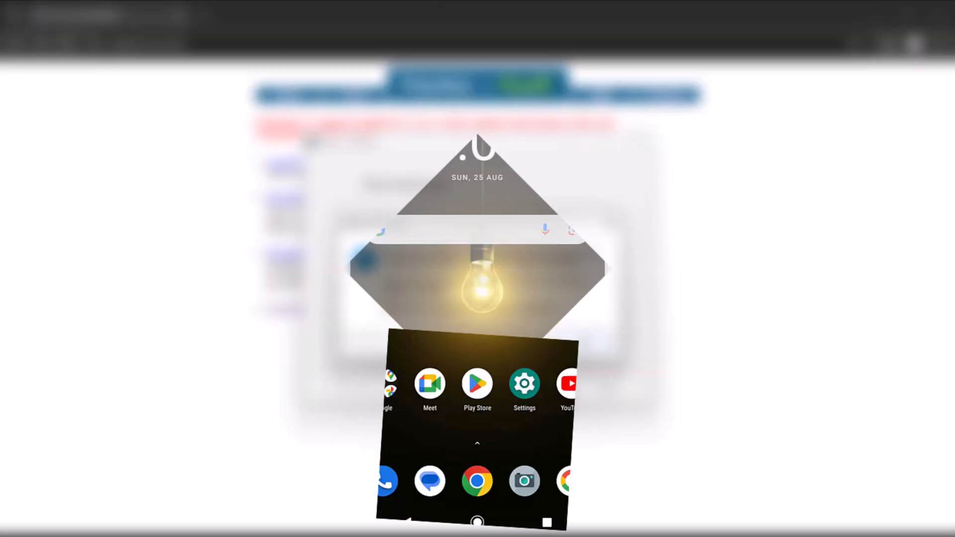
- Find PdaNet+ in the Play Store on the phone and start installing it
{"action": "left_click", "coordinate": [478, 383]}
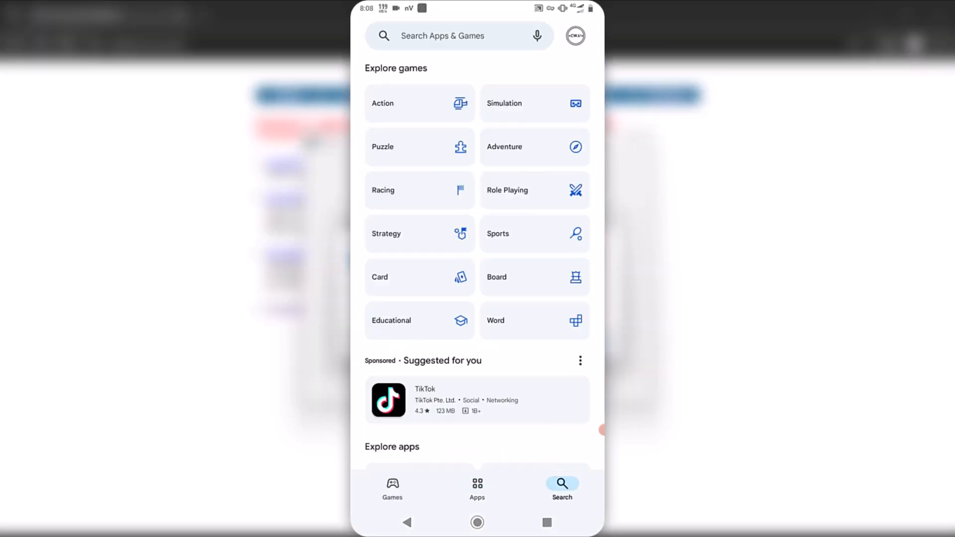
{"action": "type", "text": "pdan"}
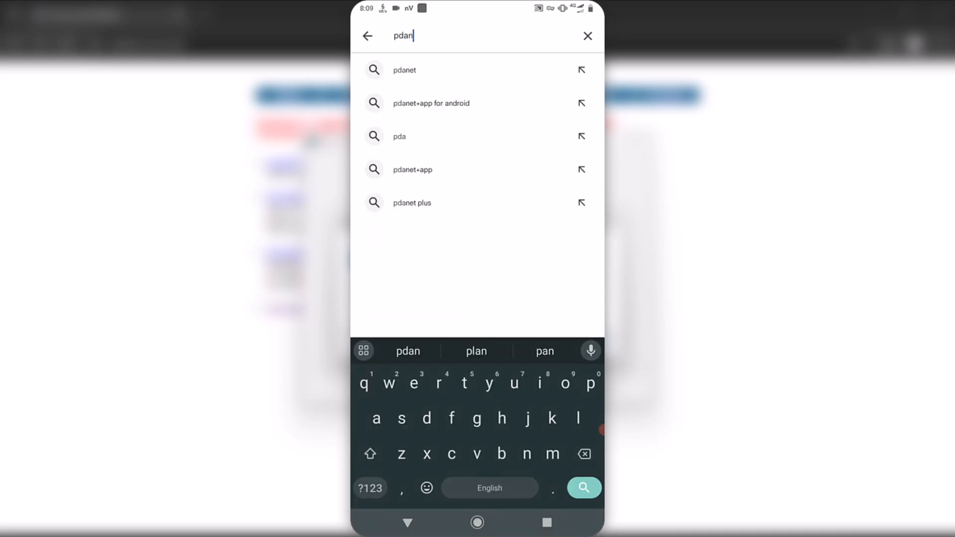
{"action": "left_click", "coordinate": [404, 70]}
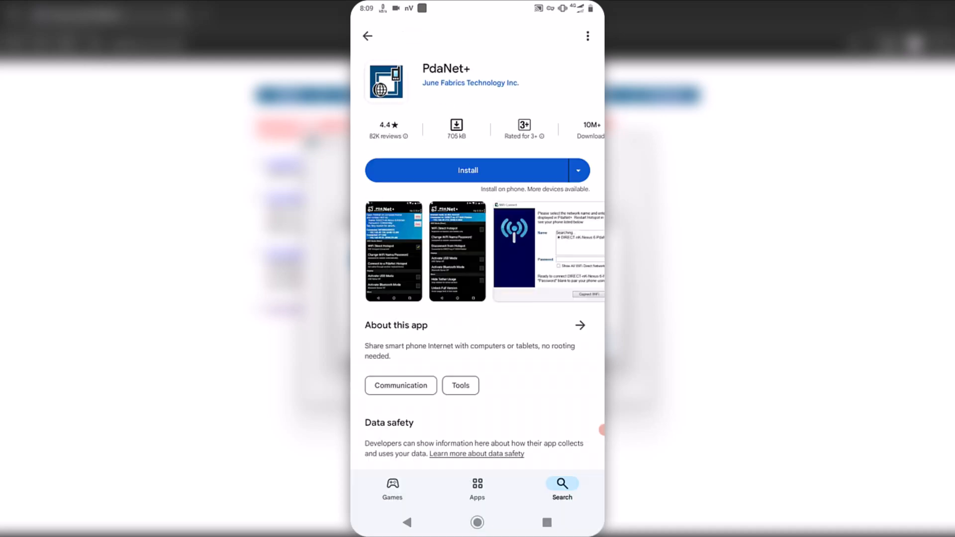
{"action": "left_click", "coordinate": [467, 170]}
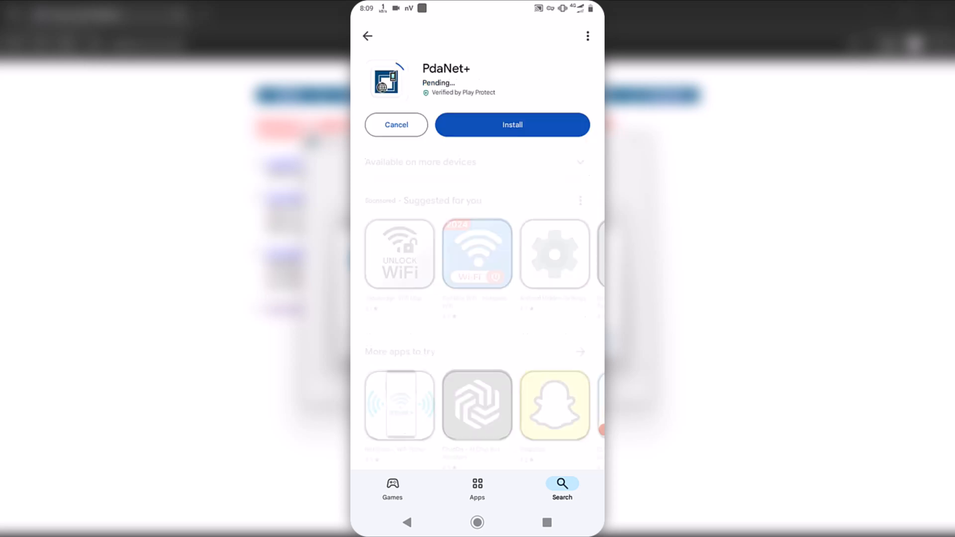
{"action": "left_click", "coordinate": [512, 125]}
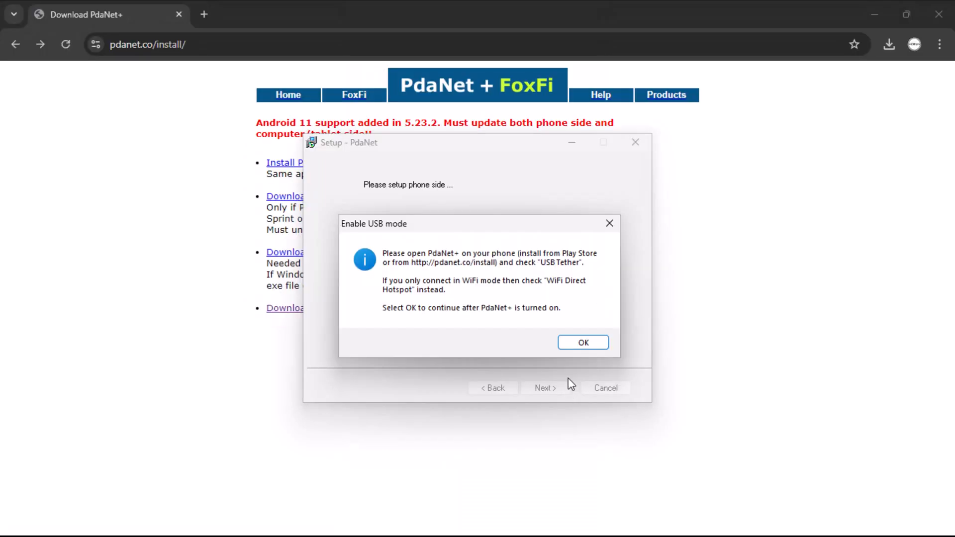
- Confirm USB mode, install the Google USB and PdaNet adapter drivers, and finish setup
{"action": "left_click", "coordinate": [582, 342]}
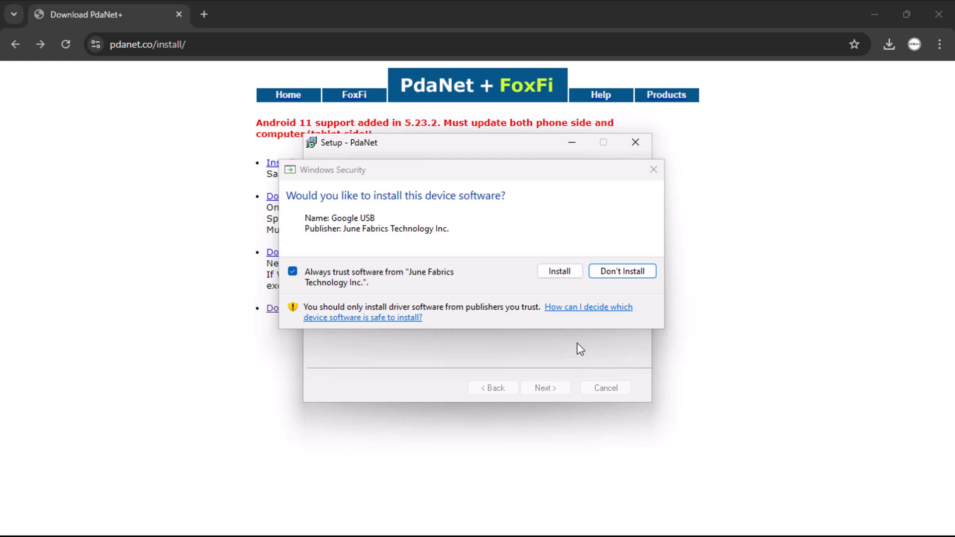
{"action": "left_click", "coordinate": [558, 271]}
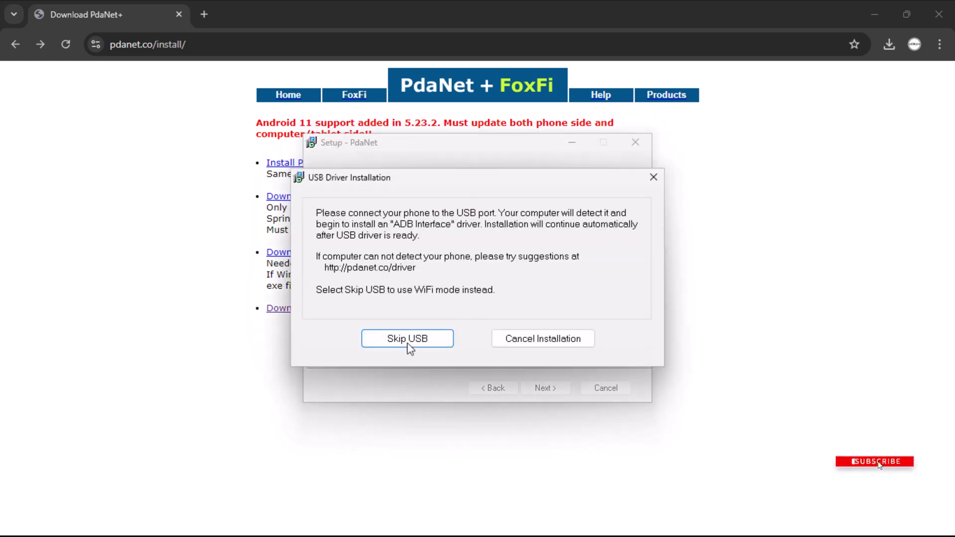
{"action": "left_click", "coordinate": [407, 338]}
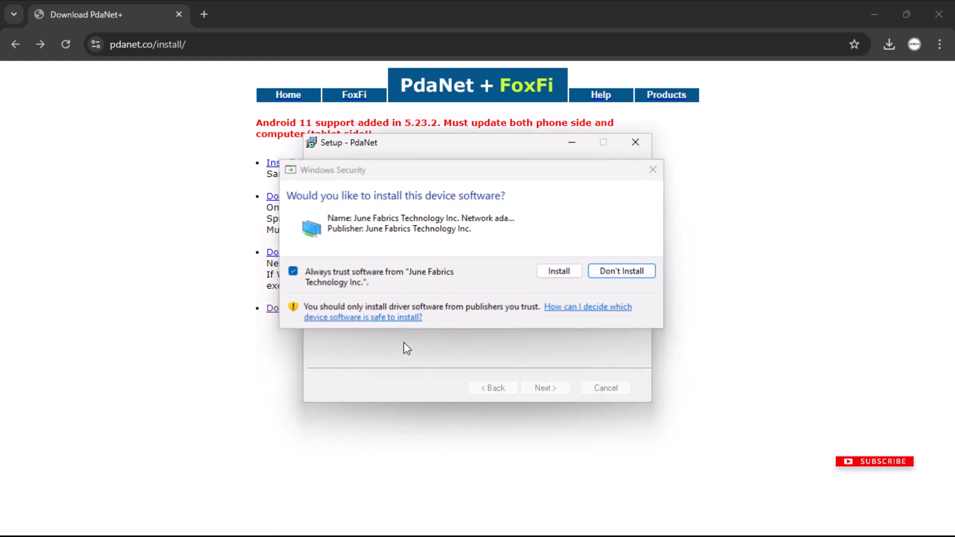
{"action": "left_click", "coordinate": [558, 270]}
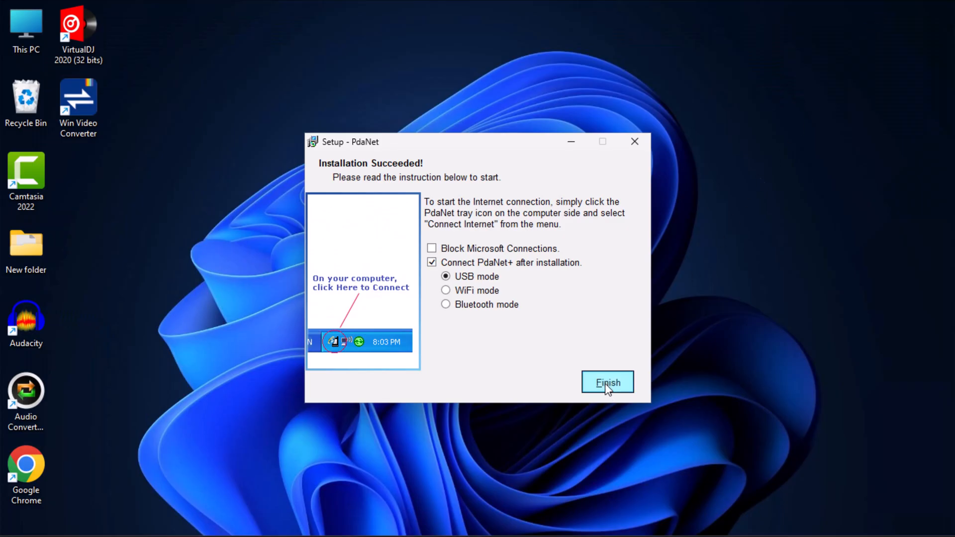
{"action": "left_click", "coordinate": [607, 382]}
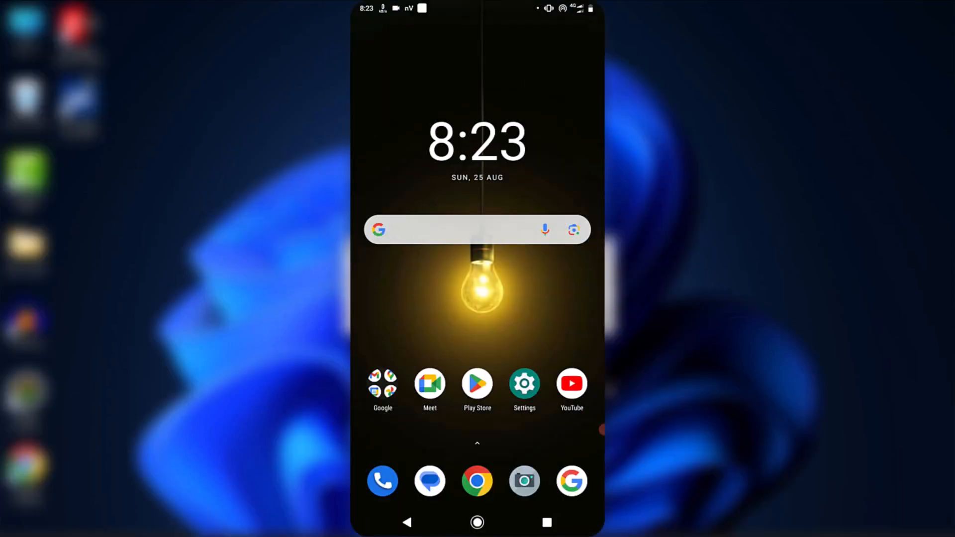
- Unlock developer mode via About phone's Build number, then return to System settings
{"action": "left_click", "coordinate": [524, 385]}
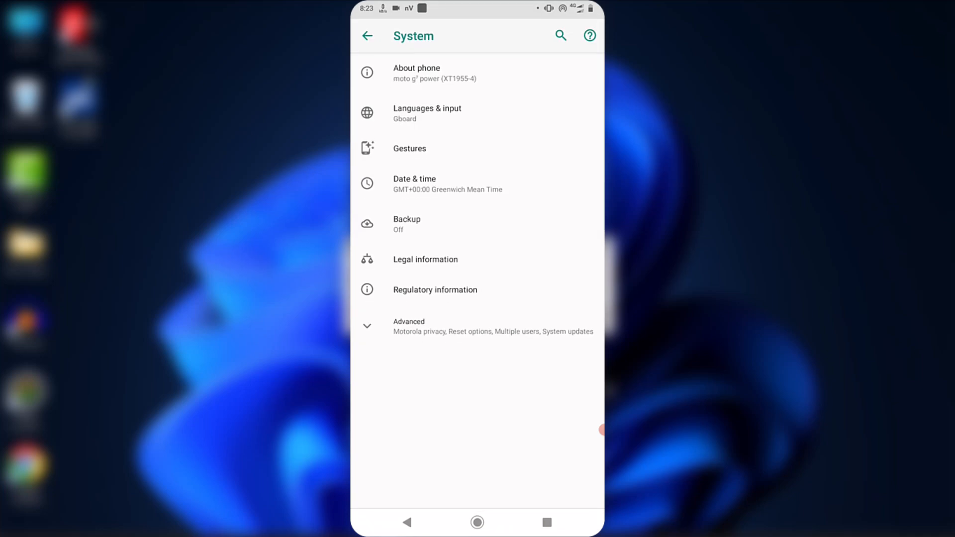
{"action": "left_click", "coordinate": [477, 73]}
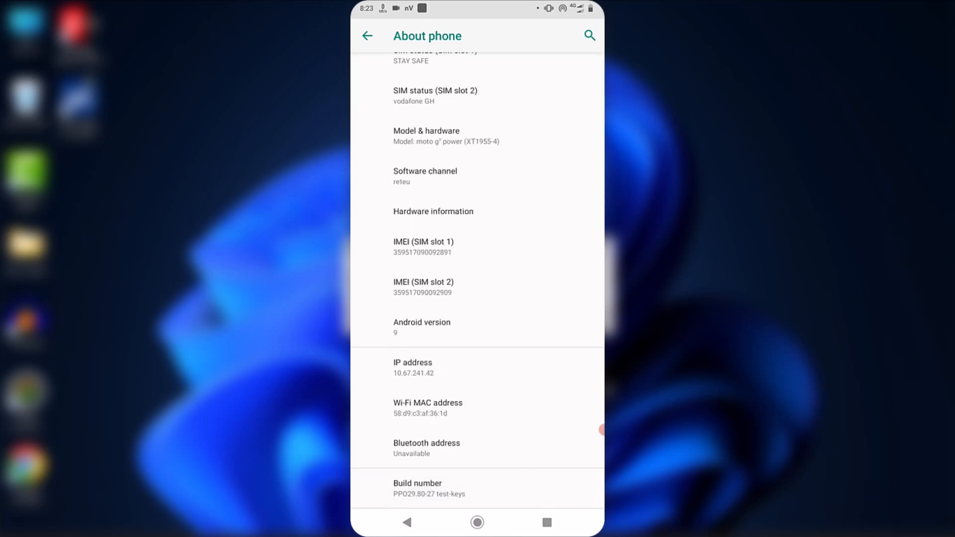
{"action": "left_click", "coordinate": [418, 488]}
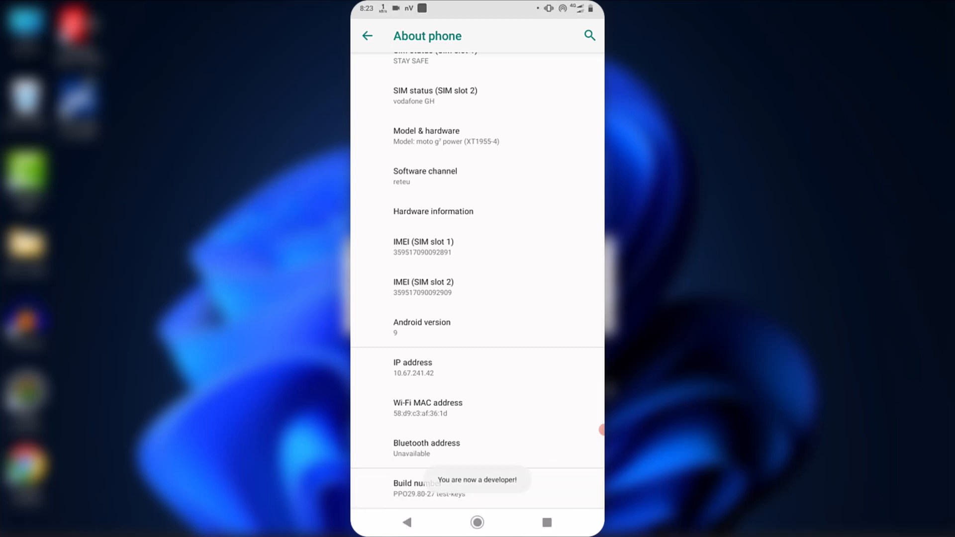
{"action": "left_click", "coordinate": [368, 36]}
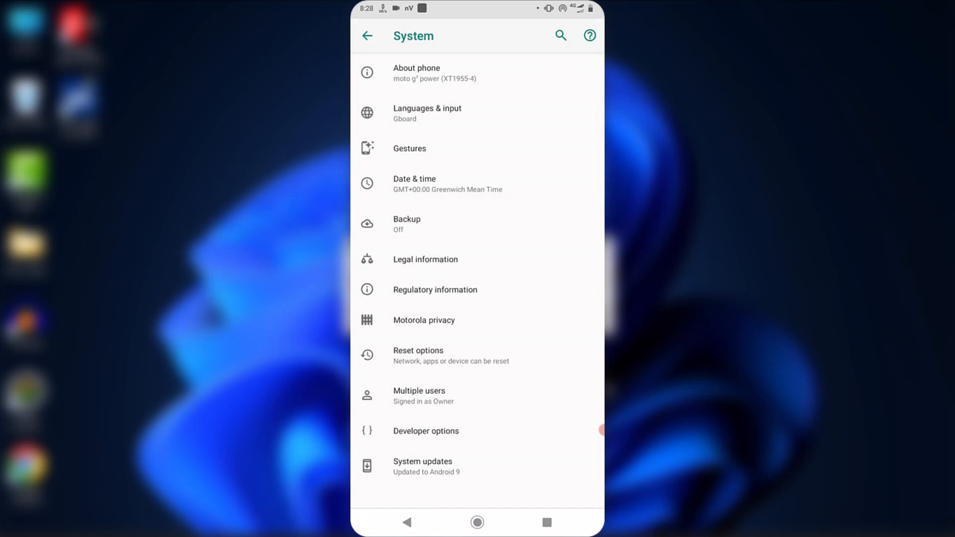
- Turn on USB debugging in the phone's Developer options
{"action": "left_click", "coordinate": [426, 431]}
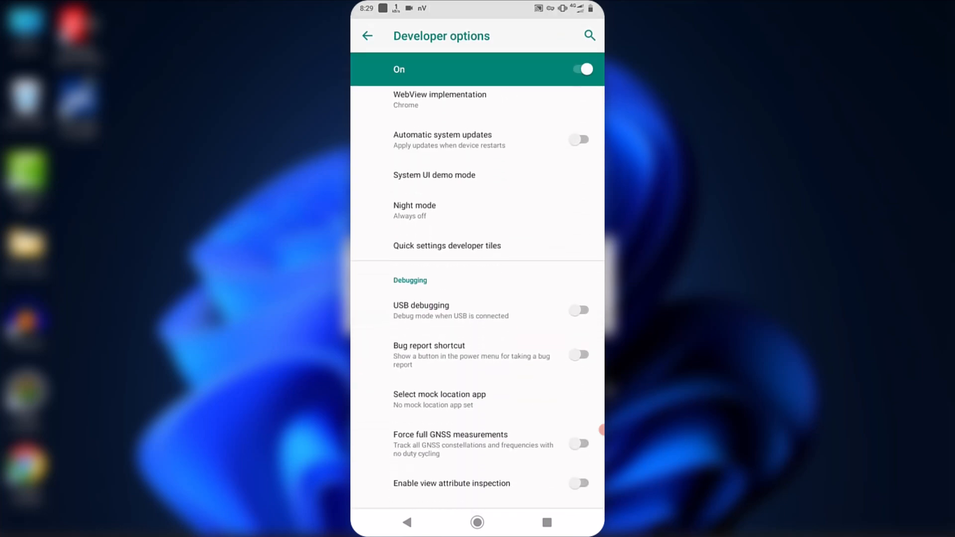
{"action": "left_click", "coordinate": [577, 311]}
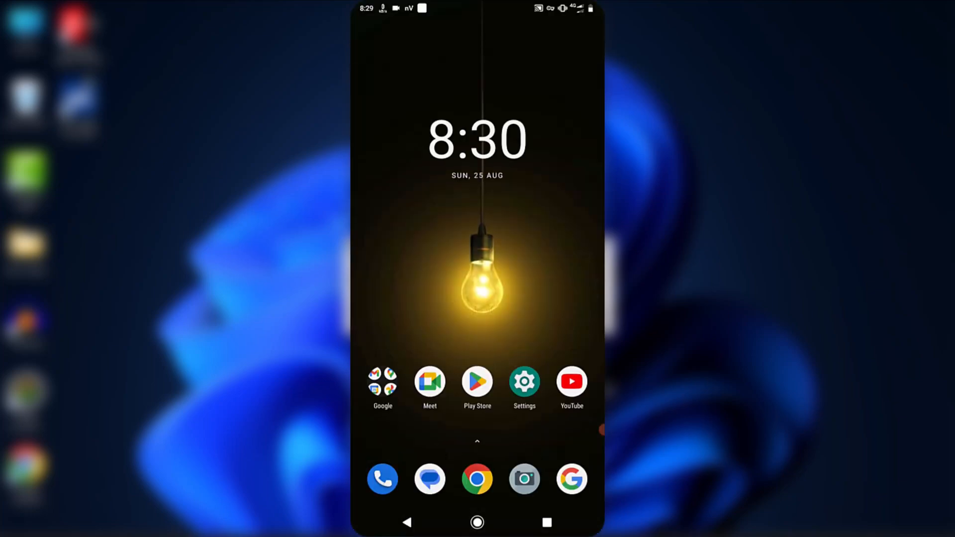
- From the Charging via USB notification, set the phone's USB mode to file transfer
{"action": "scroll", "scroll_direction": "up", "scroll_amount": 3}
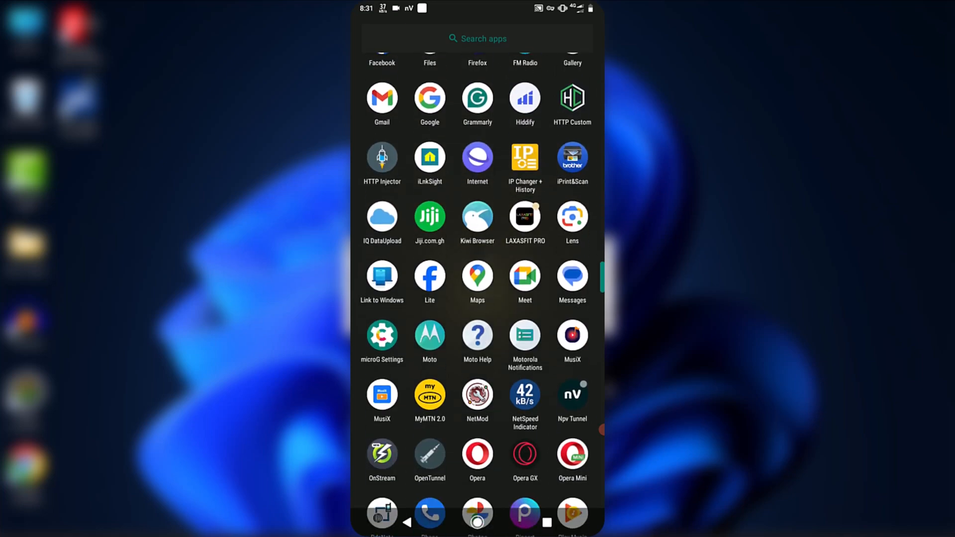
{"action": "left_click", "coordinate": [571, 395]}
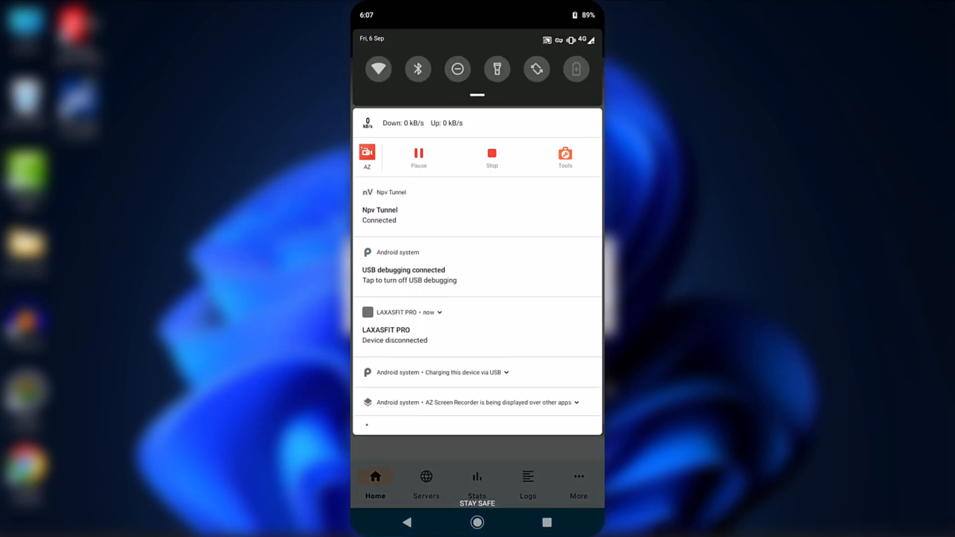
{"action": "left_click", "coordinate": [431, 372]}
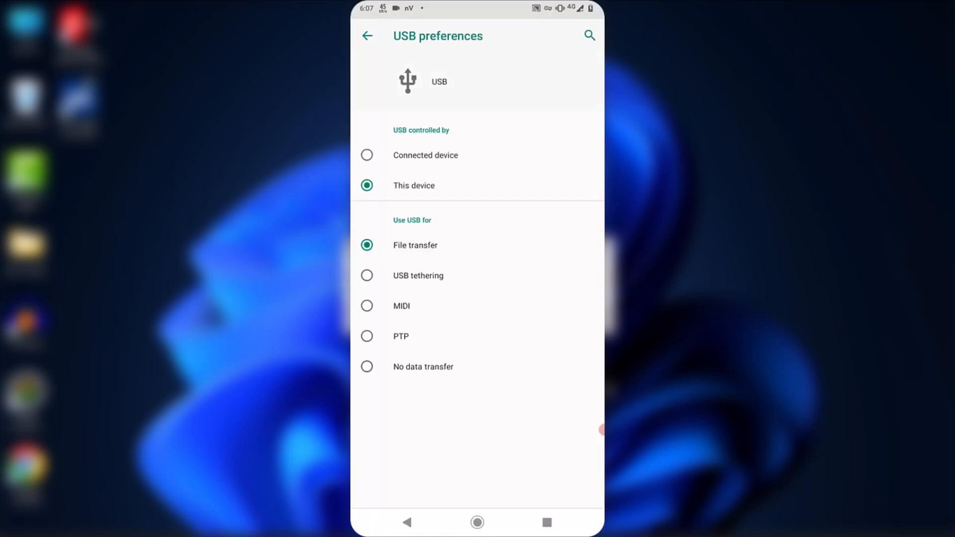
{"action": "left_click", "coordinate": [478, 522]}
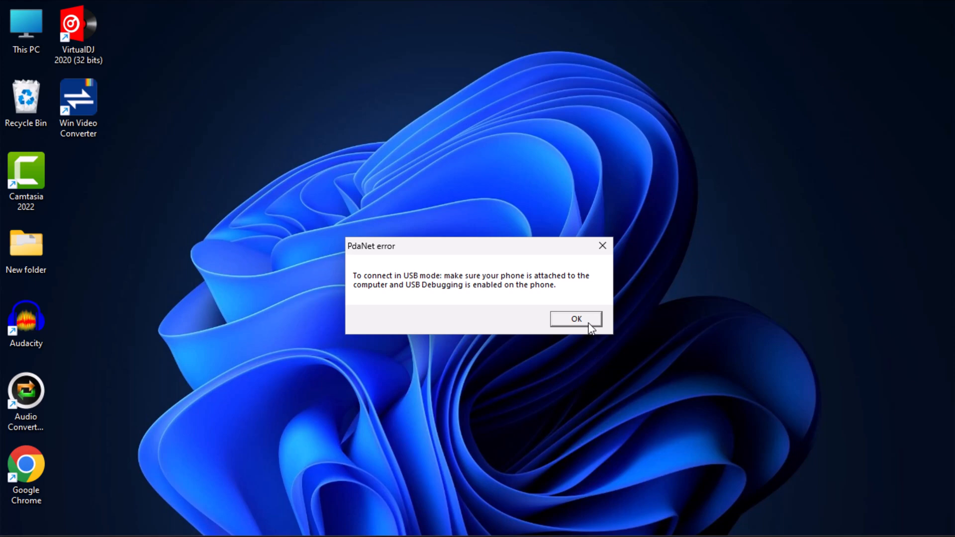
- Dismiss the USB error and choose Connect USB from the PdaNet tray icon
{"action": "left_click", "coordinate": [575, 318]}
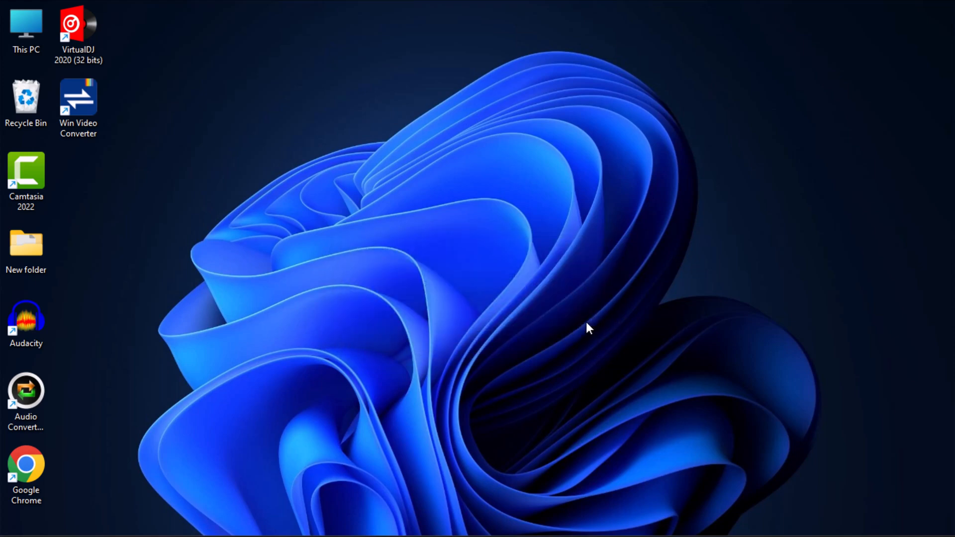
{"action": "mouse_move", "coordinate": [777, 503]}
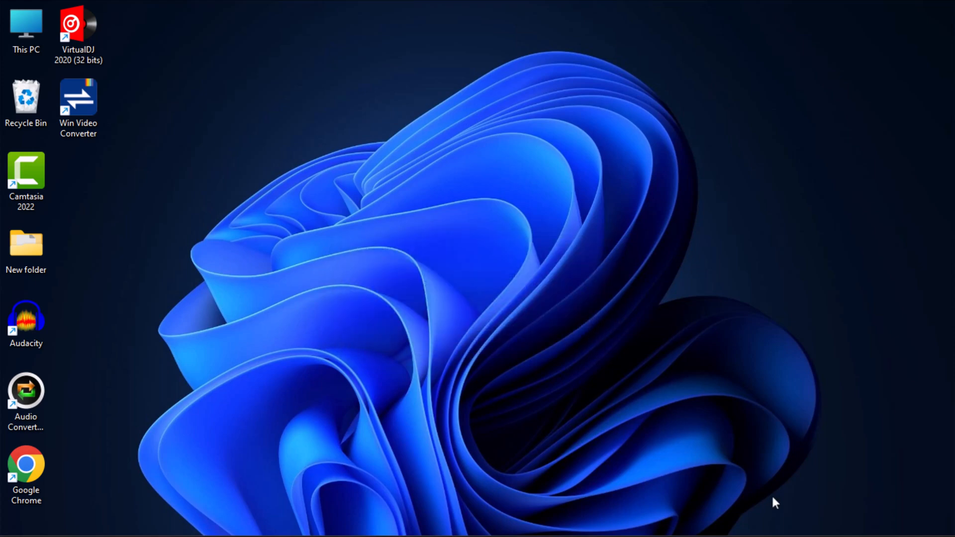
{"action": "left_click", "coordinate": [797, 521]}
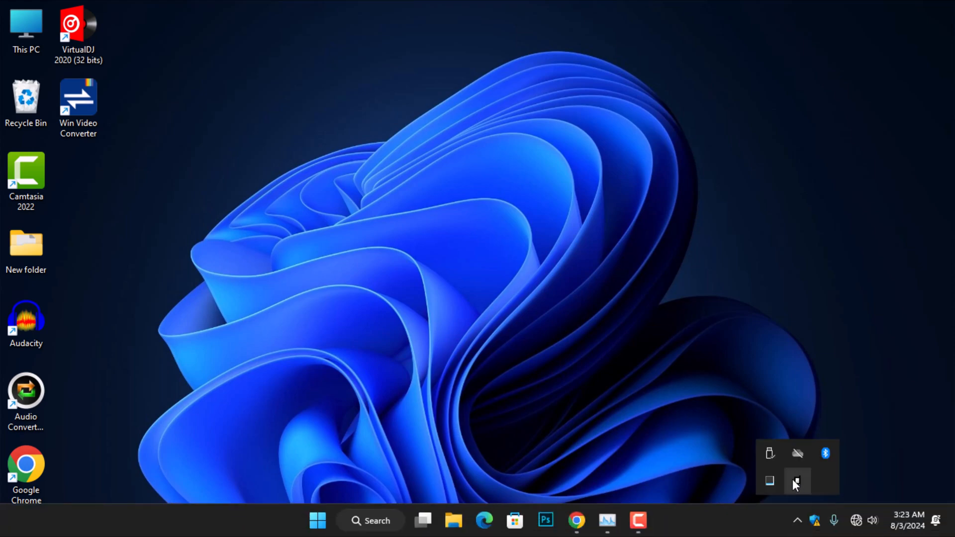
{"action": "right_click", "coordinate": [797, 482]}
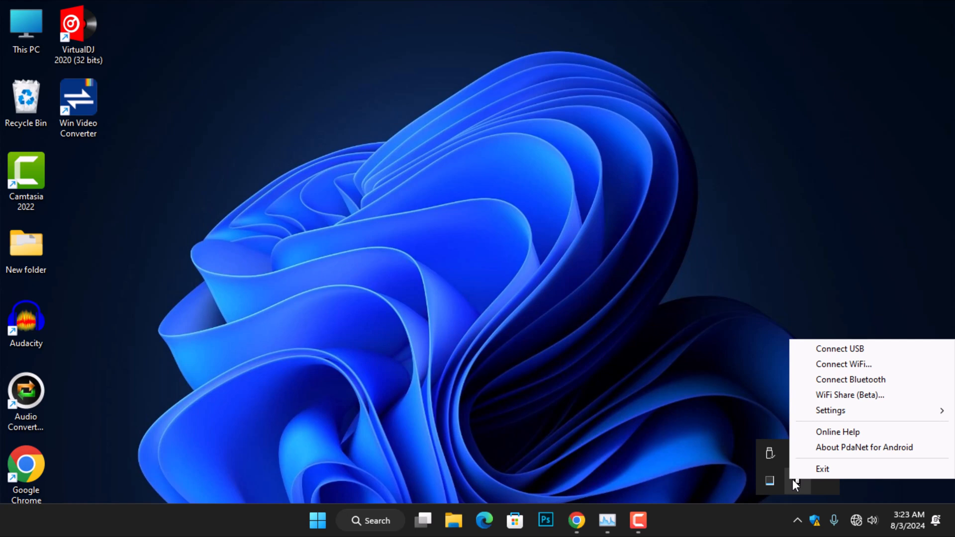
{"action": "mouse_move", "coordinate": [840, 355]}
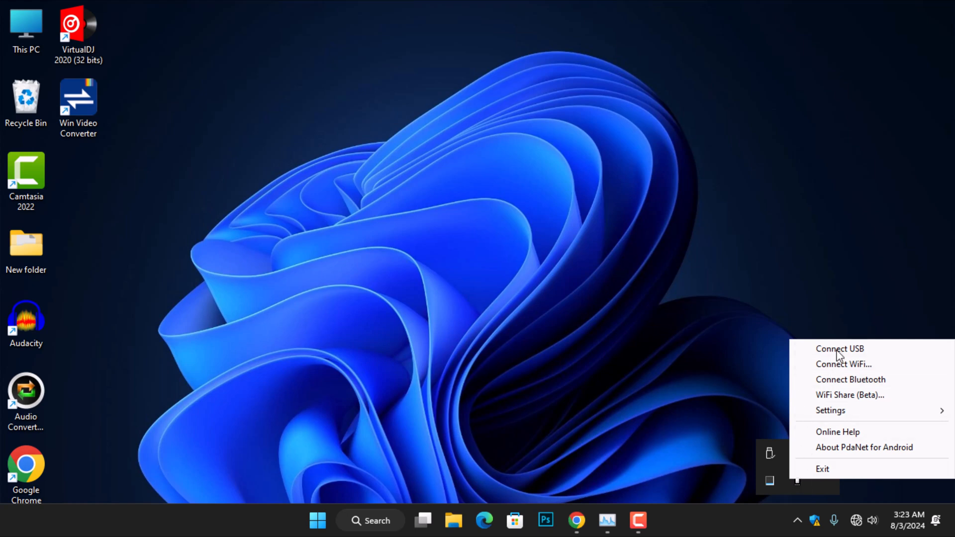
{"action": "left_click", "coordinate": [840, 348]}
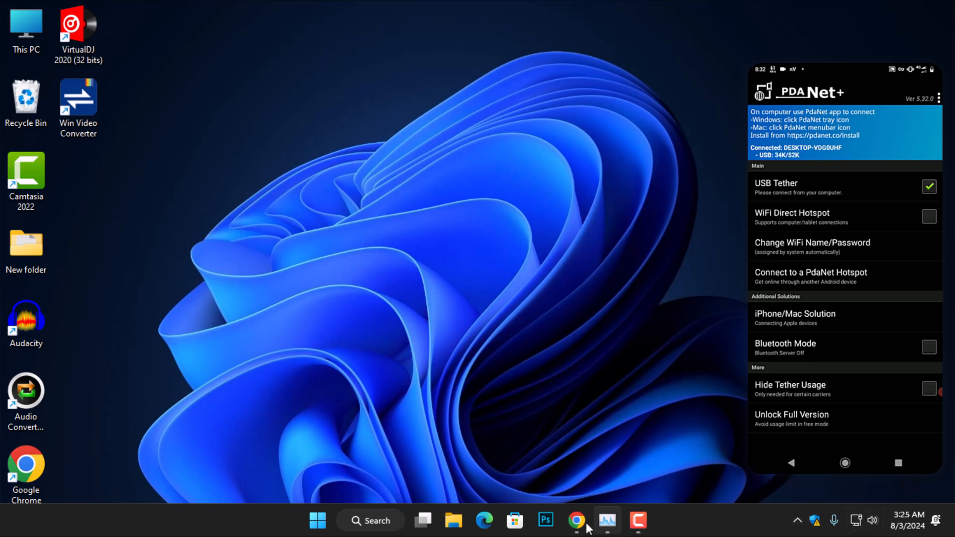
- Bring up Chrome with a 'my location' search, then minimize it to the desktop
{"action": "left_click", "coordinate": [576, 521]}
{"action": "type", "text": "my loca"}
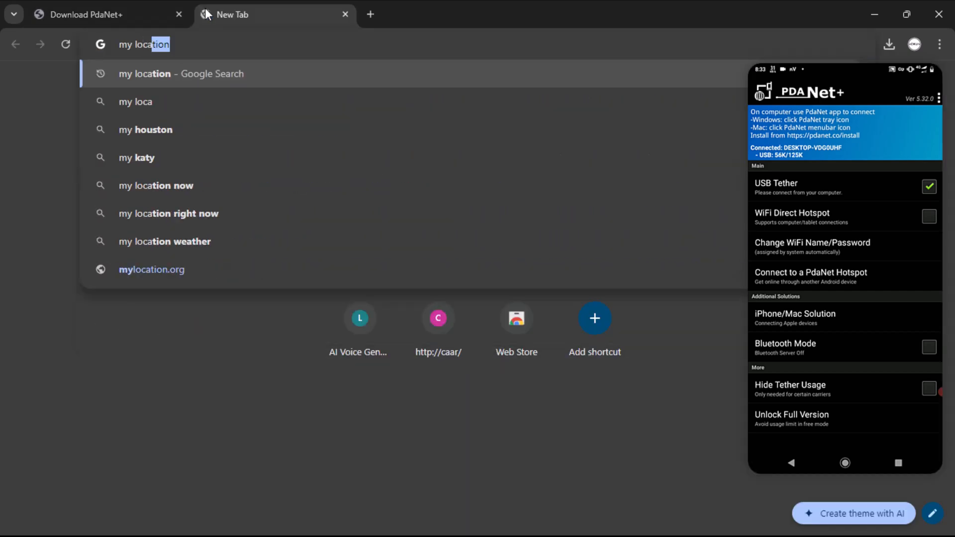
{"action": "left_click", "coordinate": [180, 73]}
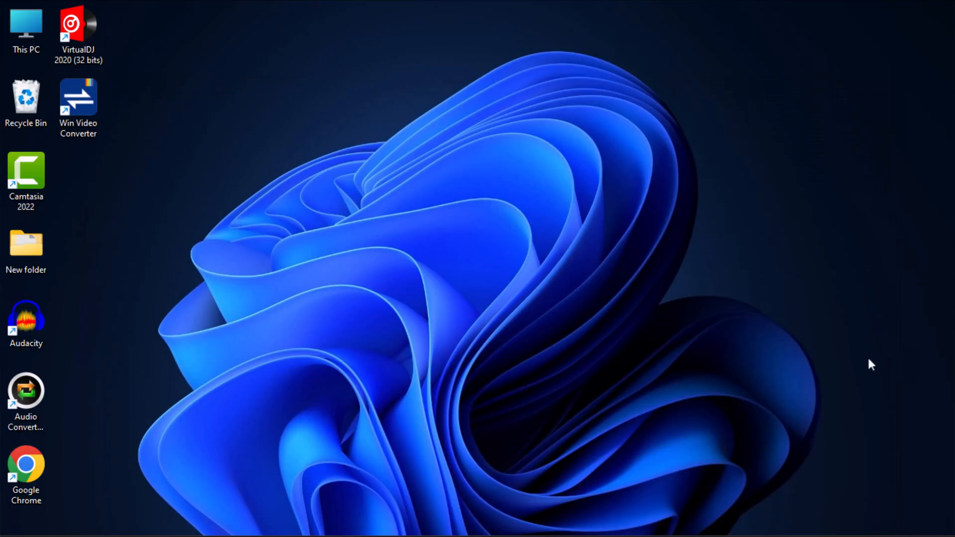
- Reach the Proxy page under Network & internet in Windows Settings
{"action": "left_click", "coordinate": [930, 521]}
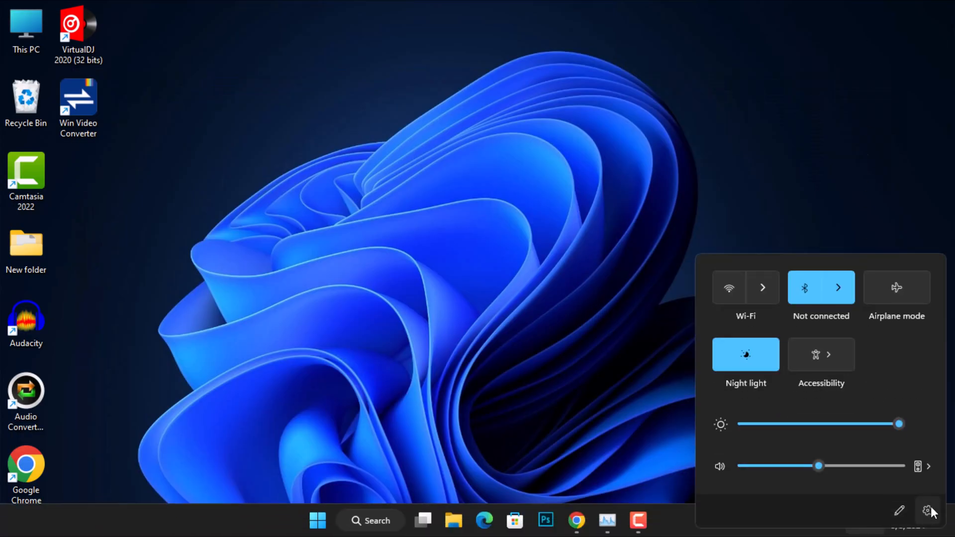
{"action": "left_click", "coordinate": [932, 510]}
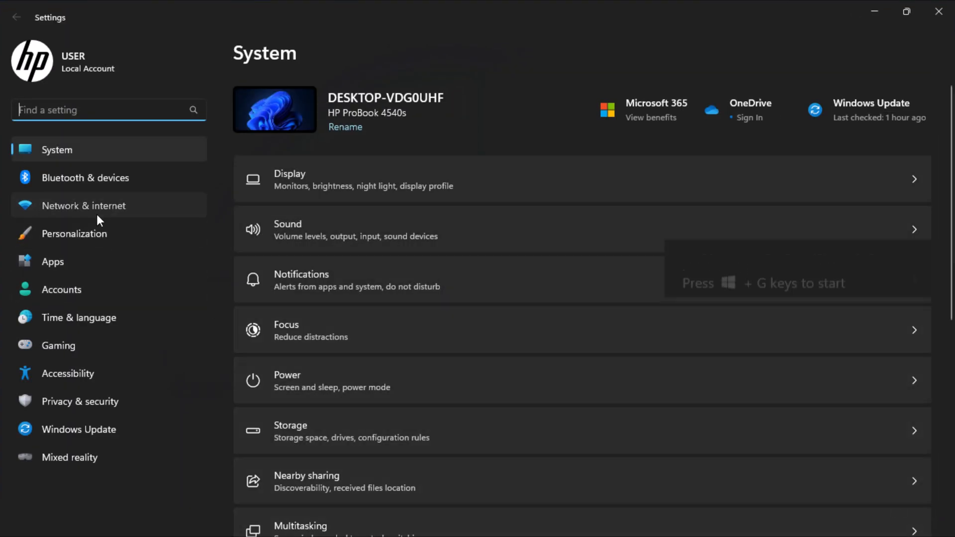
{"action": "left_click", "coordinate": [84, 205]}
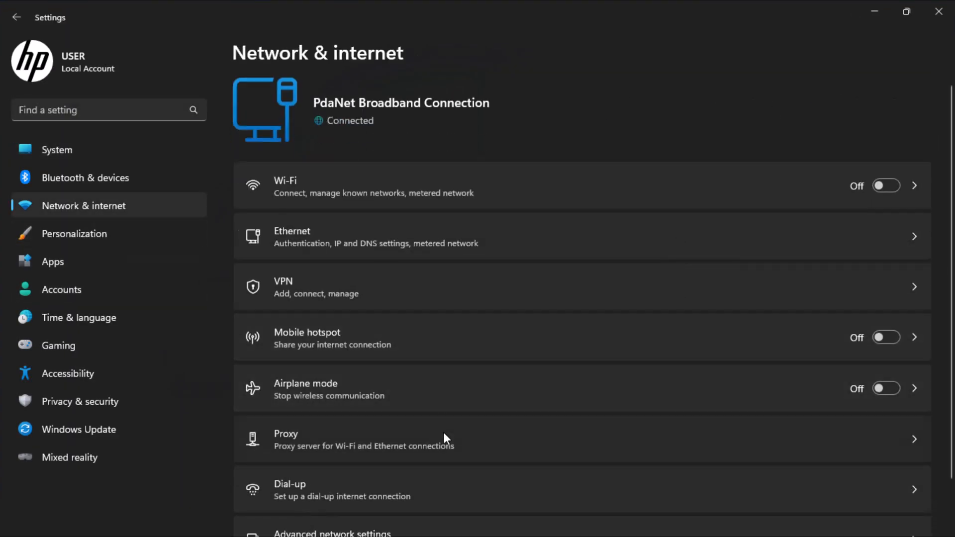
{"action": "left_click", "coordinate": [427, 439]}
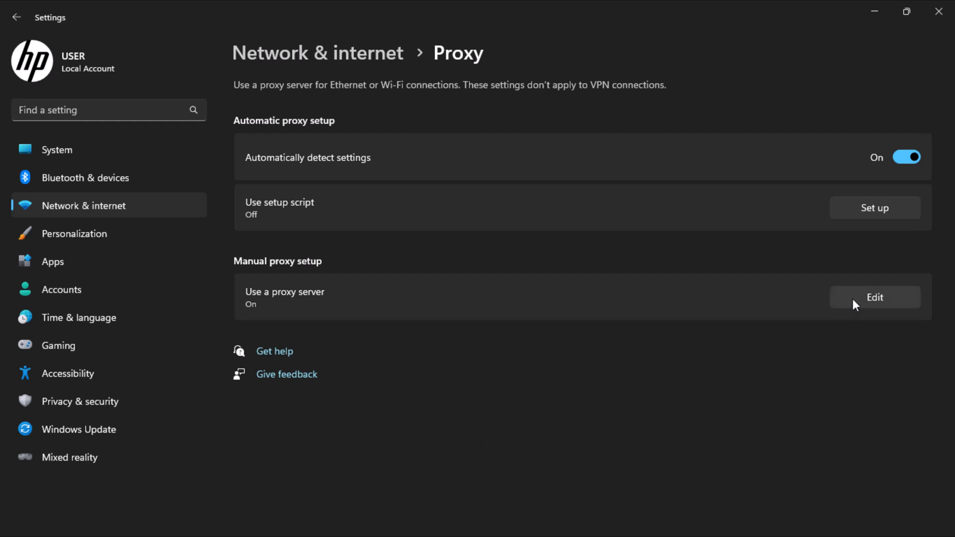
- Switch the manual proxy server off, save the change, and return to Chrome
{"action": "left_click", "coordinate": [875, 298]}
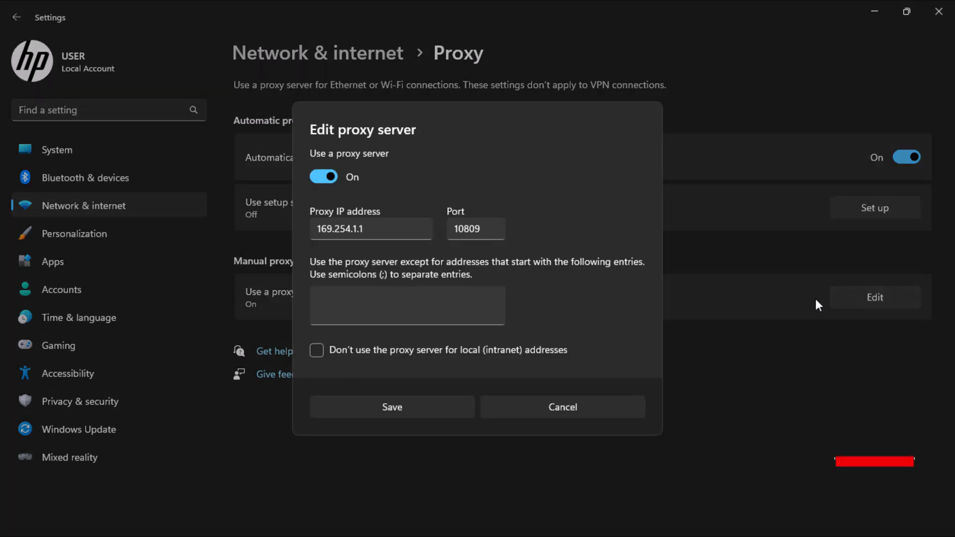
{"action": "mouse_move", "coordinate": [428, 250]}
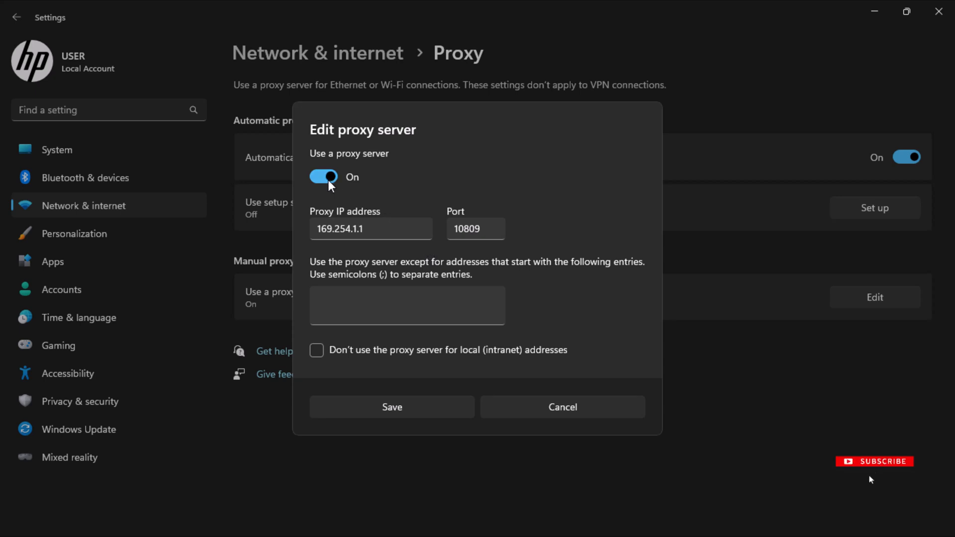
{"action": "left_click", "coordinate": [323, 177]}
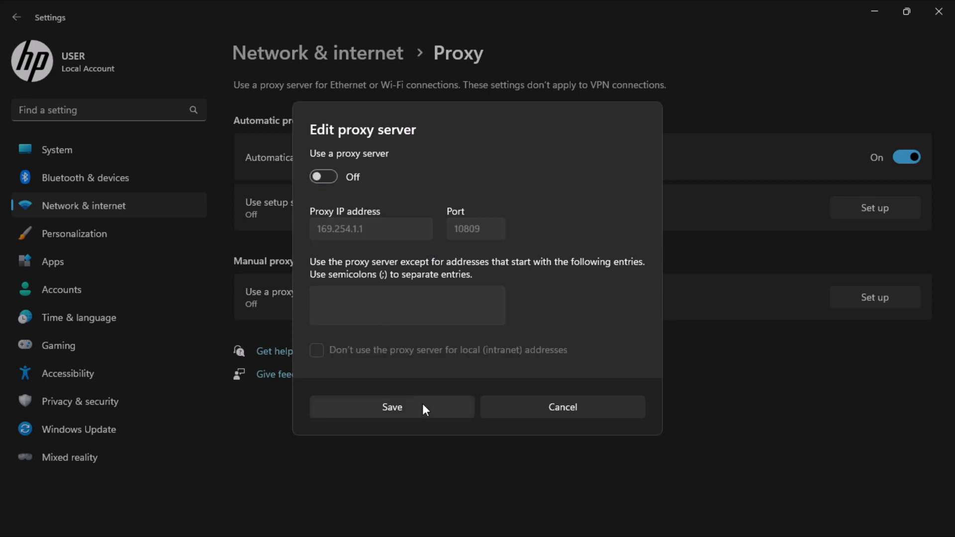
{"action": "left_click", "coordinate": [392, 407]}
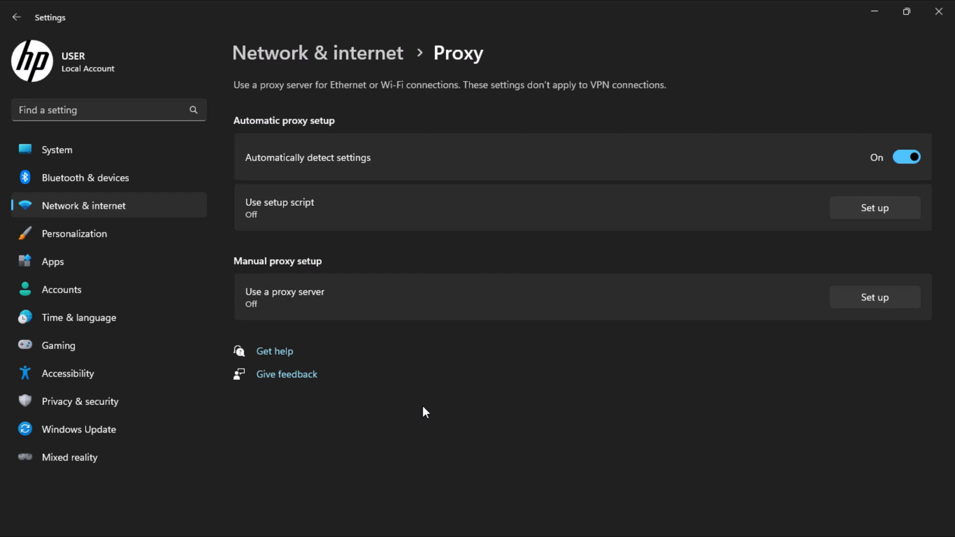
{"action": "left_click", "coordinate": [937, 11]}
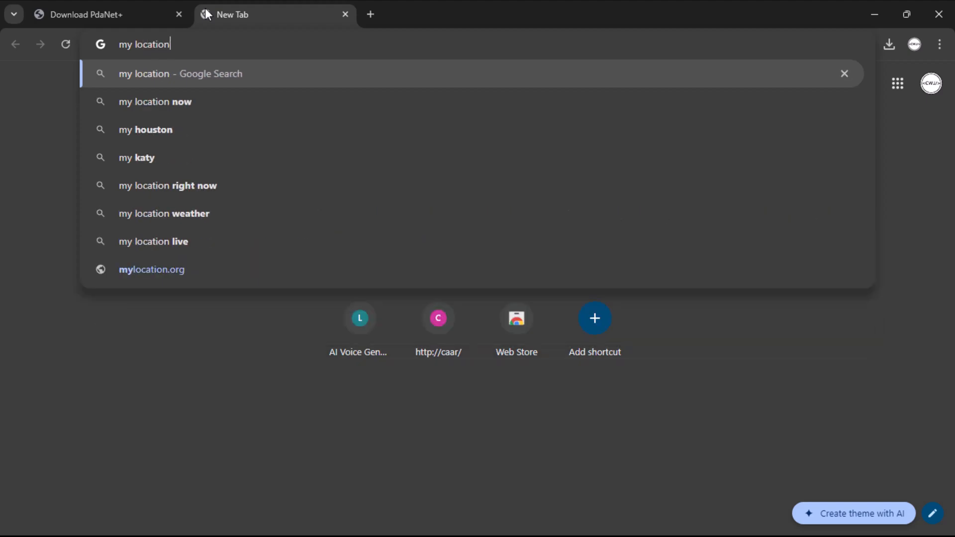
- Search 'my location' in Chrome and review results showing Houston, Texas
{"action": "key", "text": "Return"}
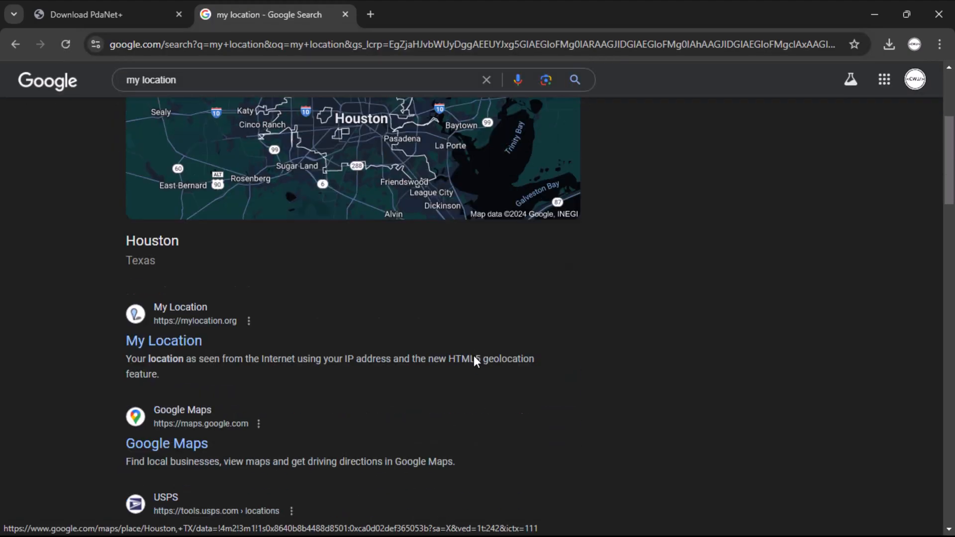
{"action": "scroll", "scroll_direction": "down", "scroll_amount": 3}
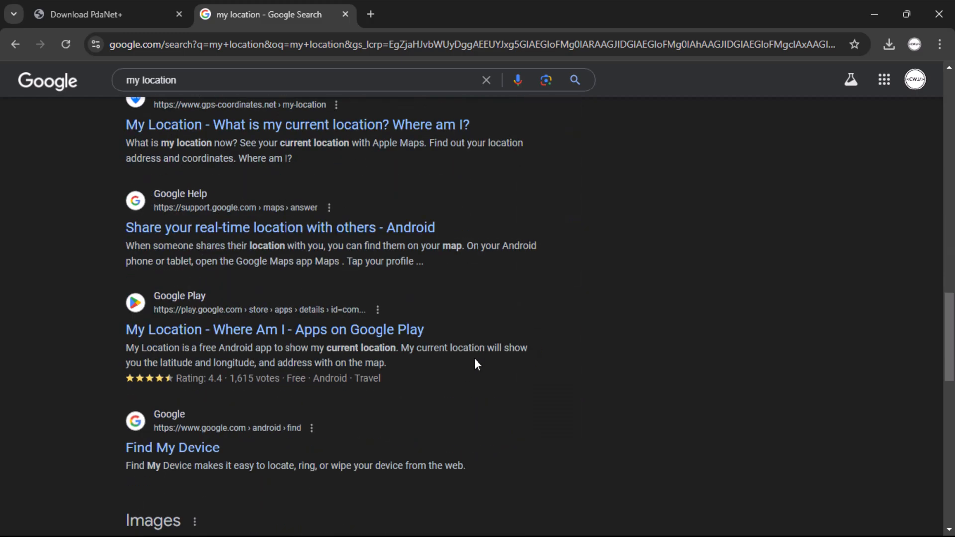
{"action": "scroll", "scroll_direction": "down", "scroll_amount": 3}
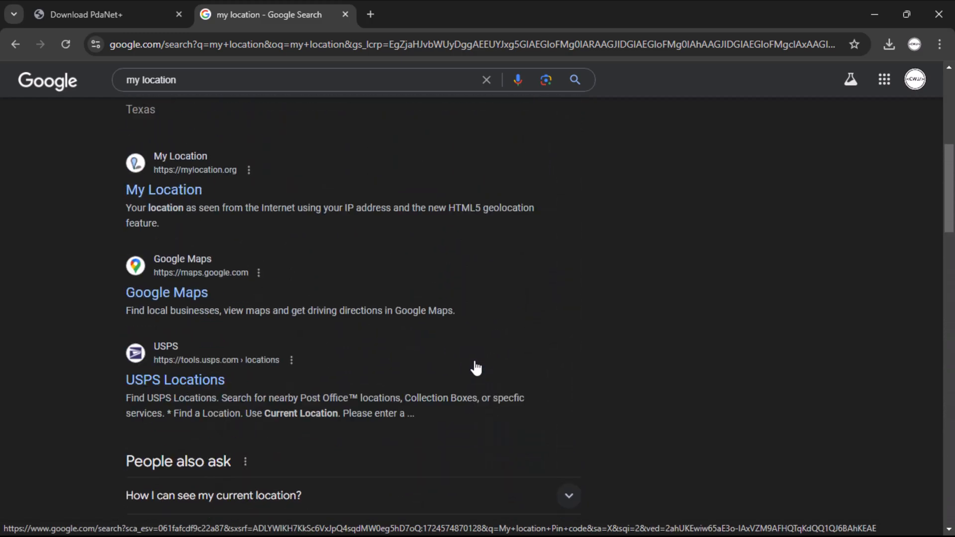
{"action": "scroll", "scroll_direction": "up", "scroll_amount": 3}
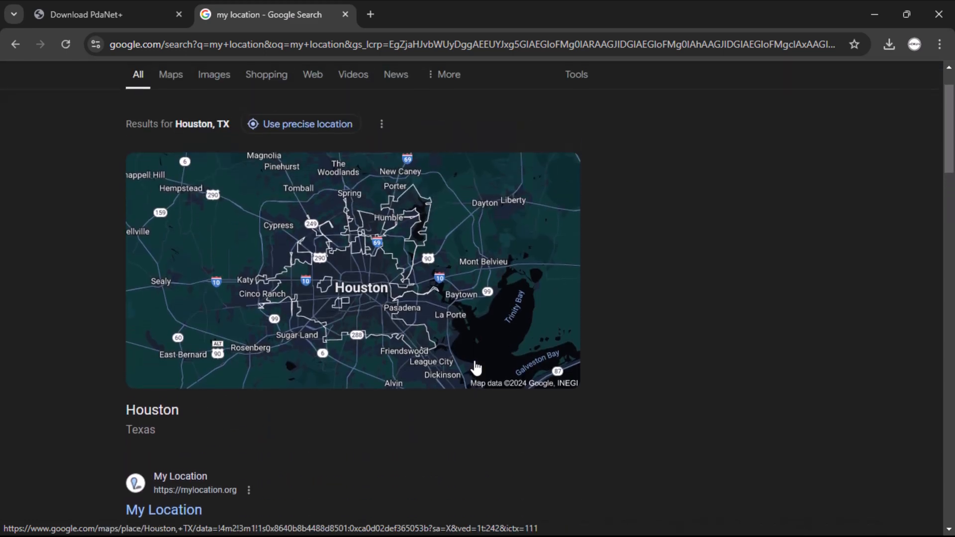